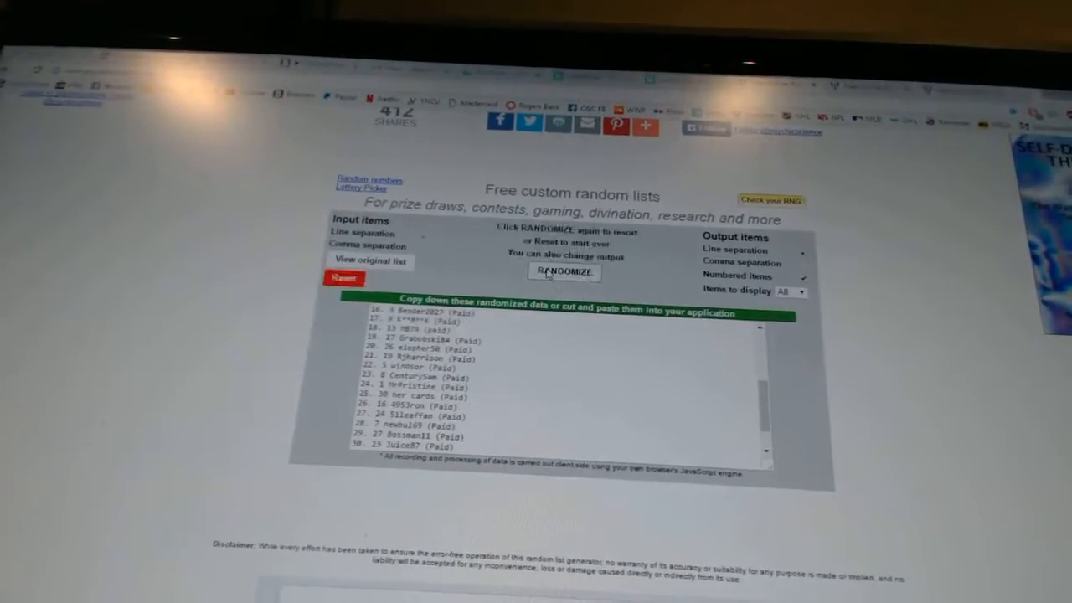
# - Re-randomize the numbered paid entrants list into a fresh order with RANDOMIZE
pyautogui.click(564, 273)
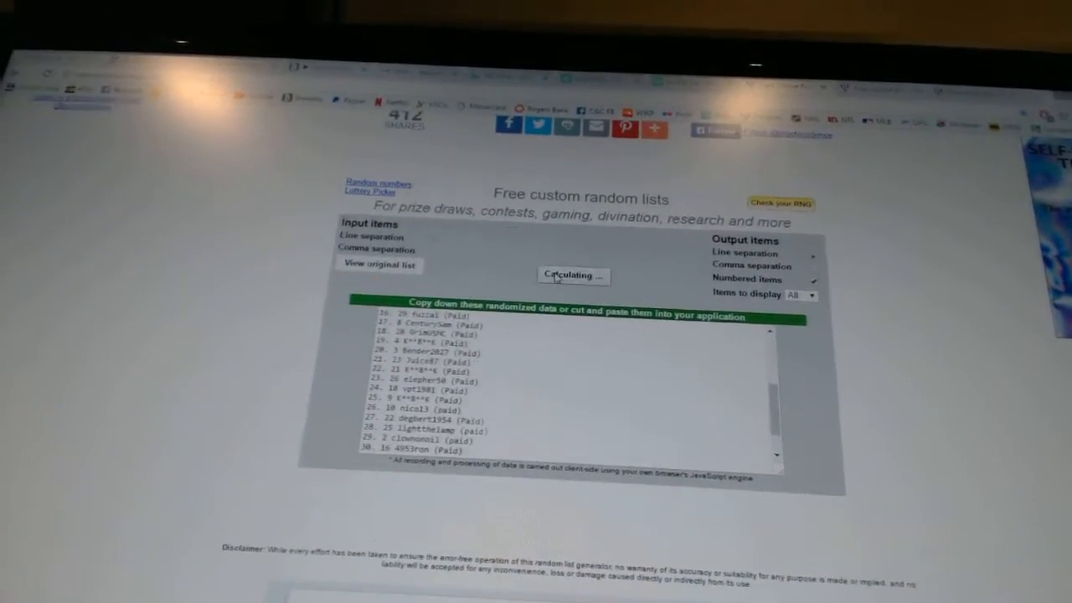